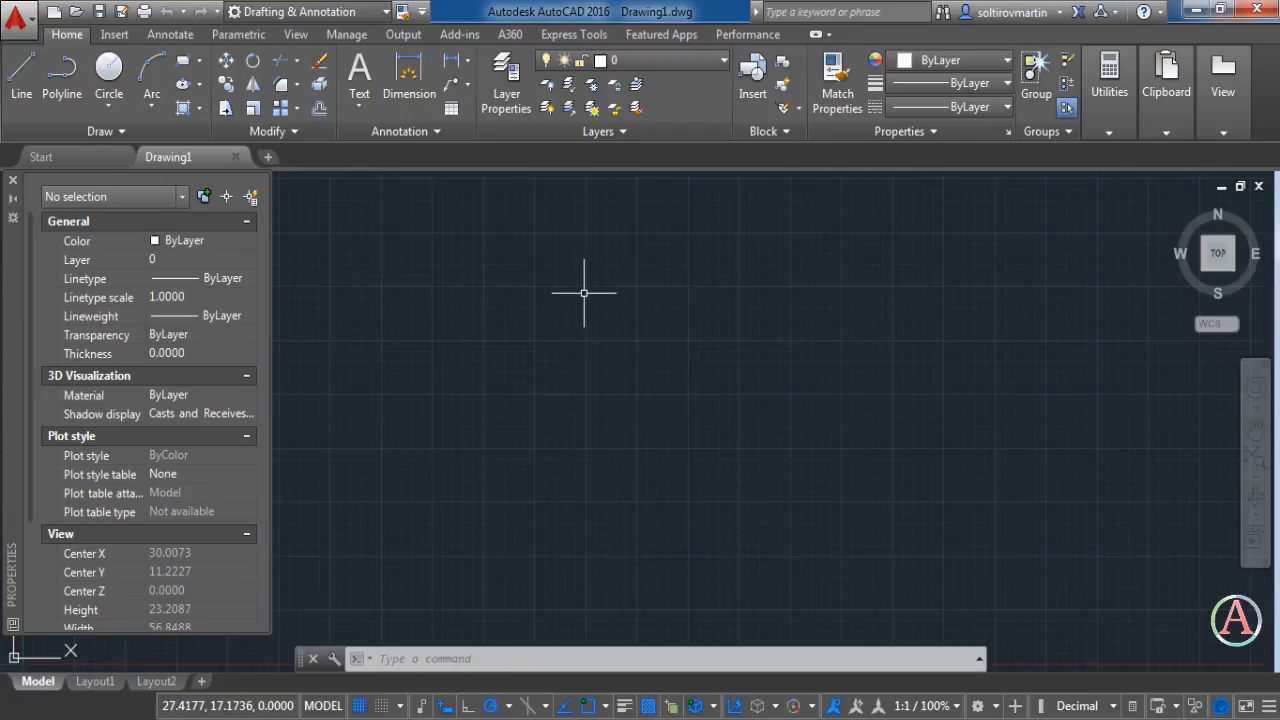
pyautogui.moveTo(576, 268)
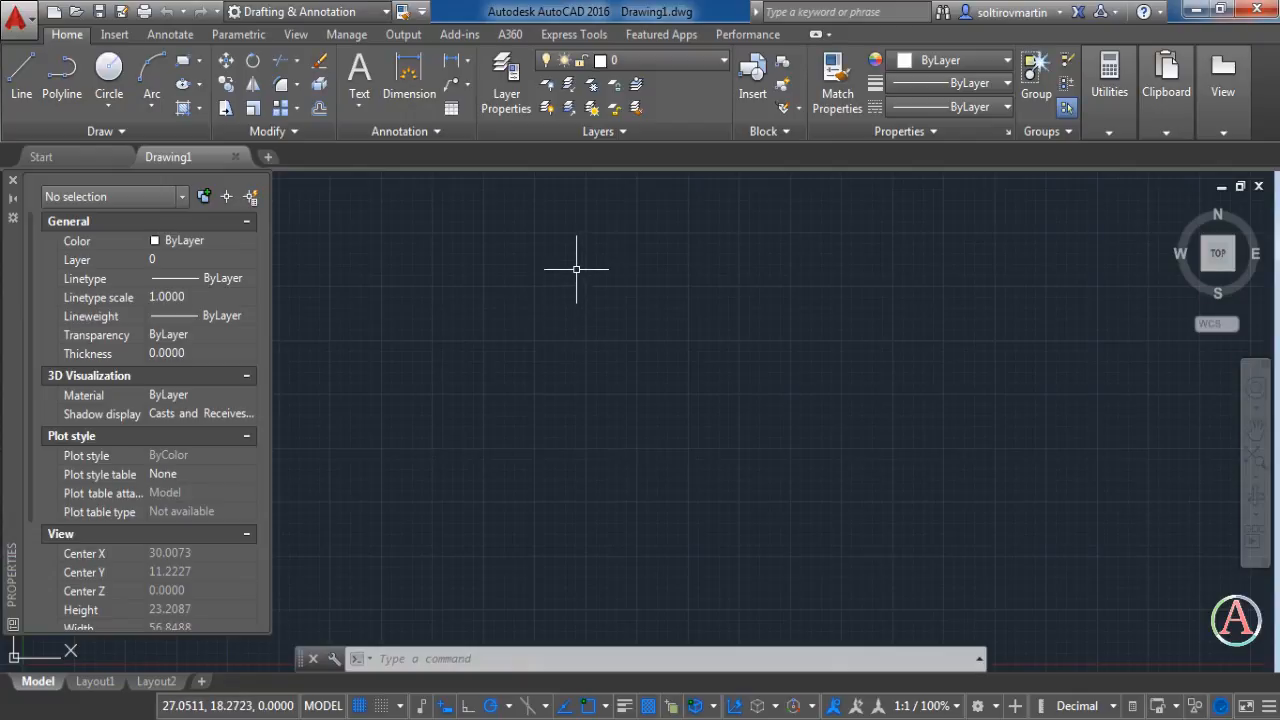
pyautogui.moveTo(576, 261)
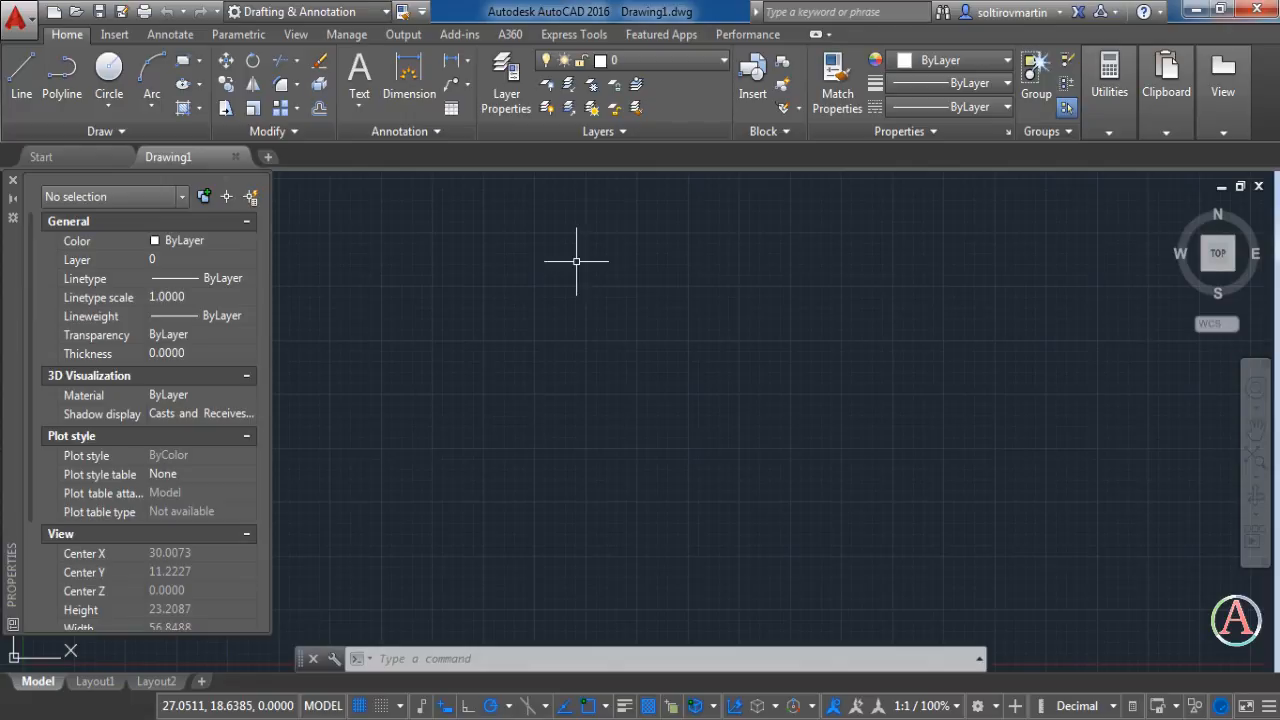
pyautogui.moveTo(576, 261)
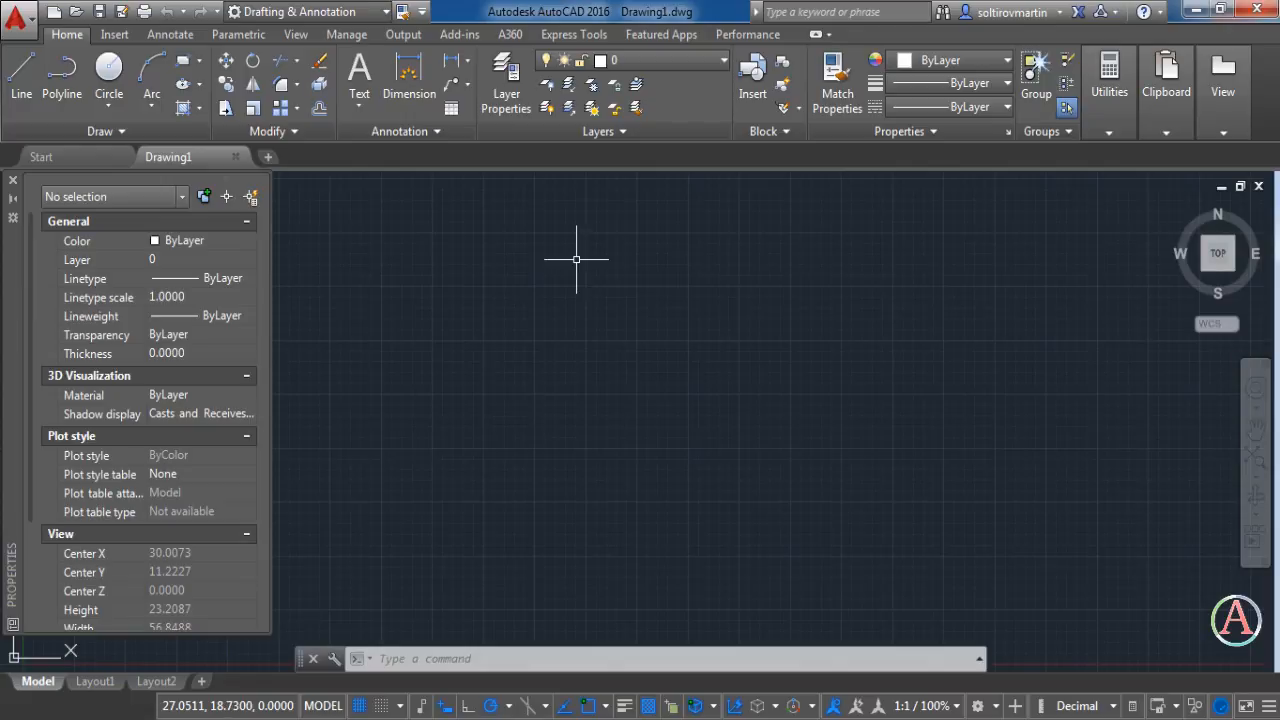